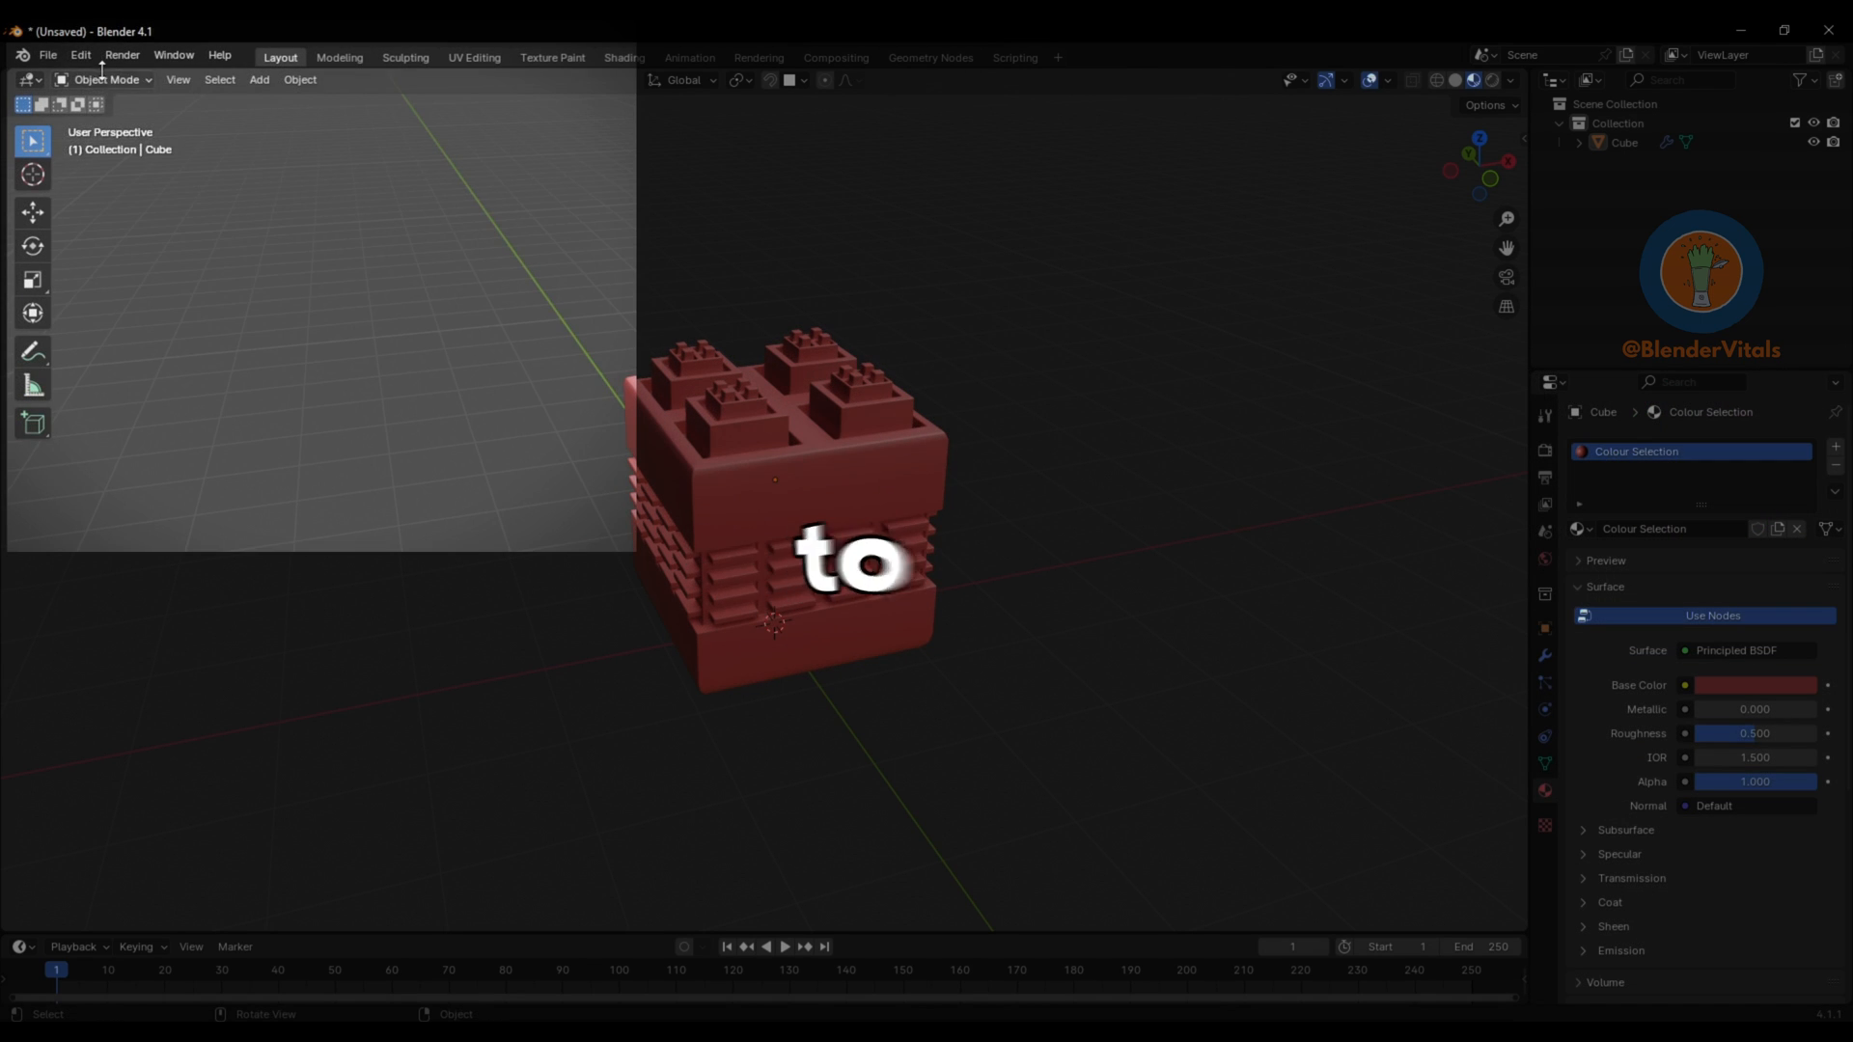
# - In Preferences > Interface, set Color Picker Type to Square (SV + H)
pyautogui.click(79, 54)
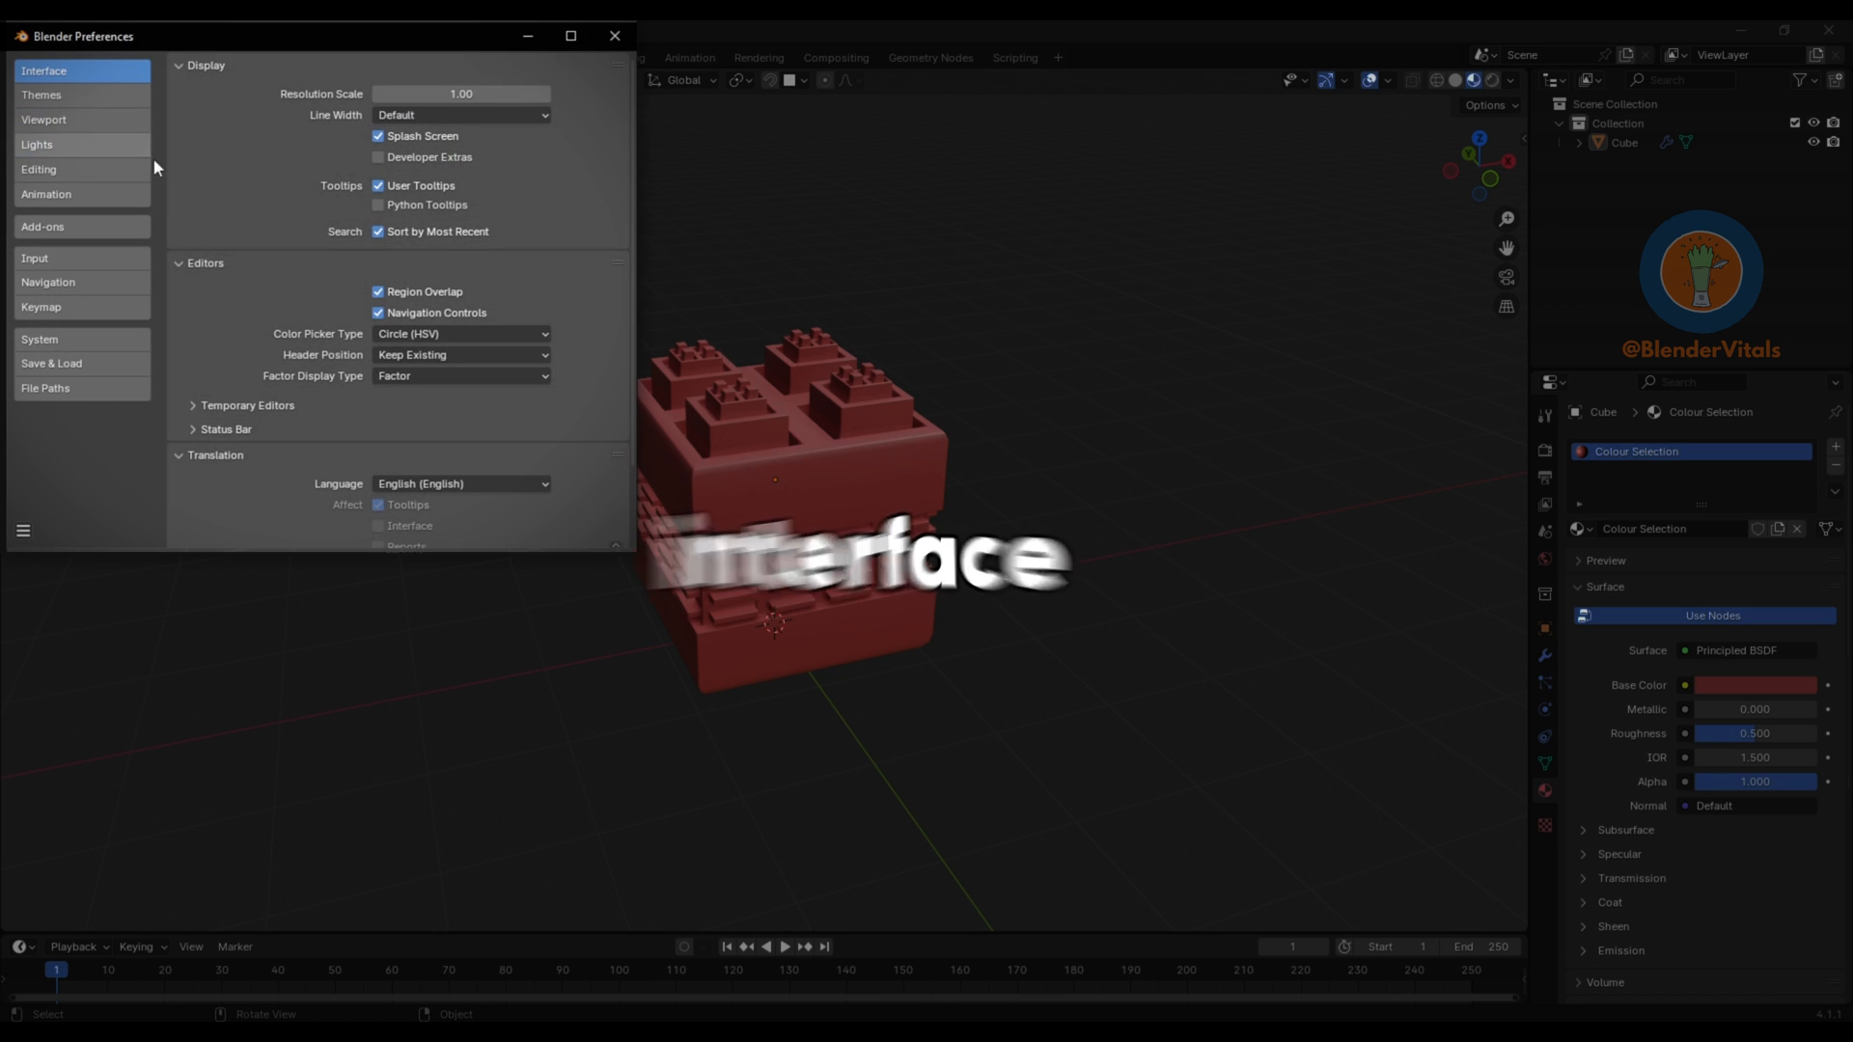
pyautogui.click(459, 333)
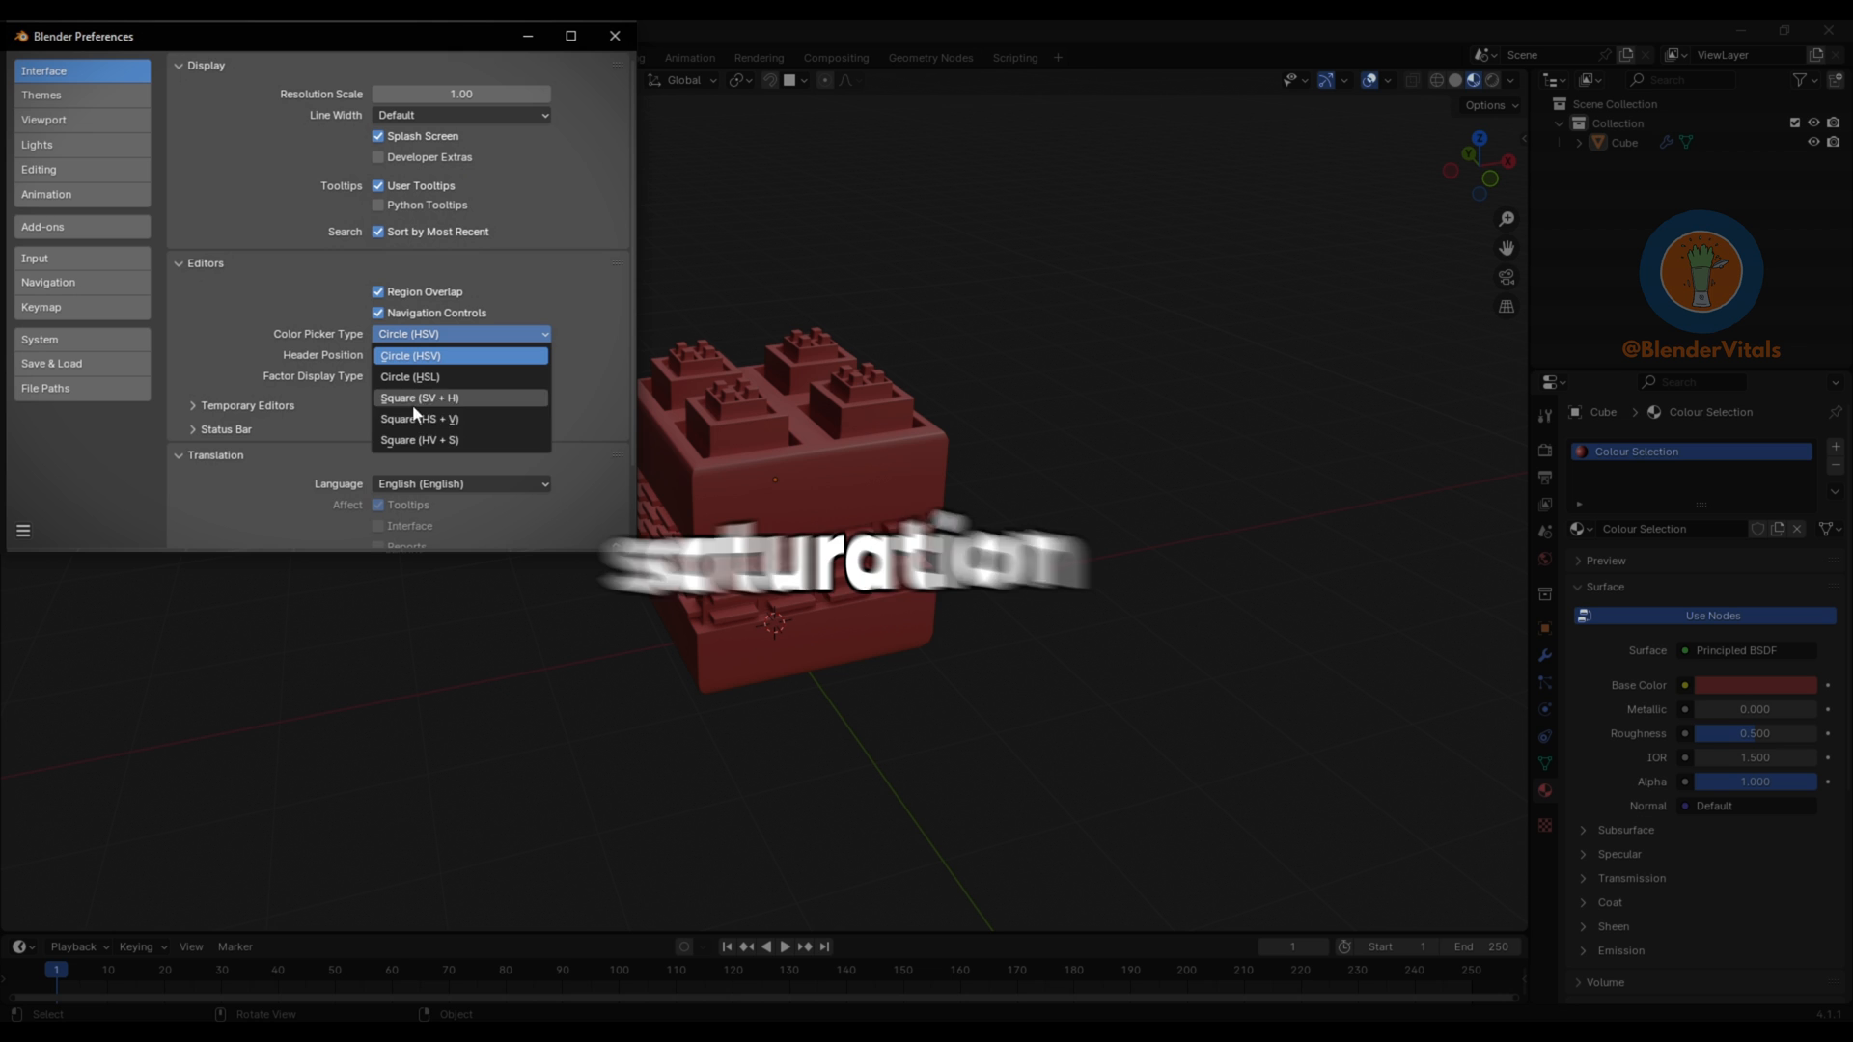
pyautogui.click(418, 440)
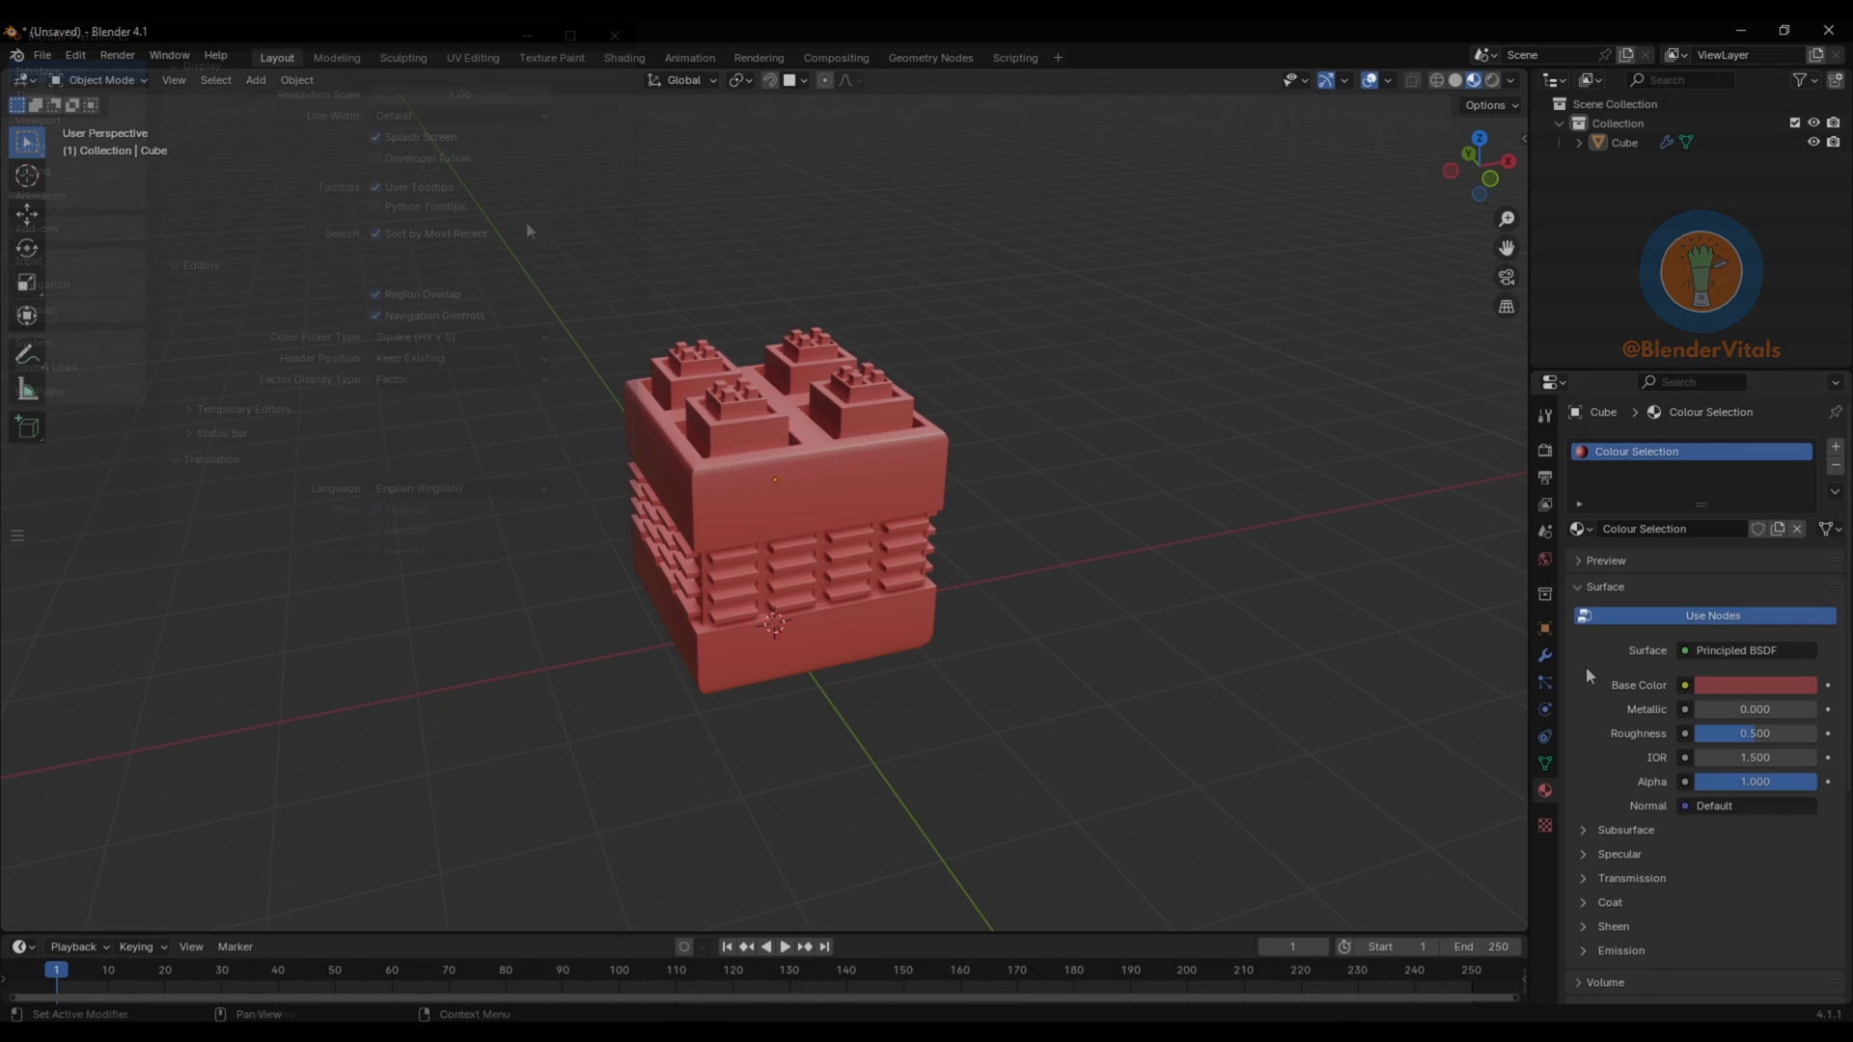
# - Lighten the Colour Selection base colour to pink E97583 in the square picker
pyautogui.click(1754, 685)
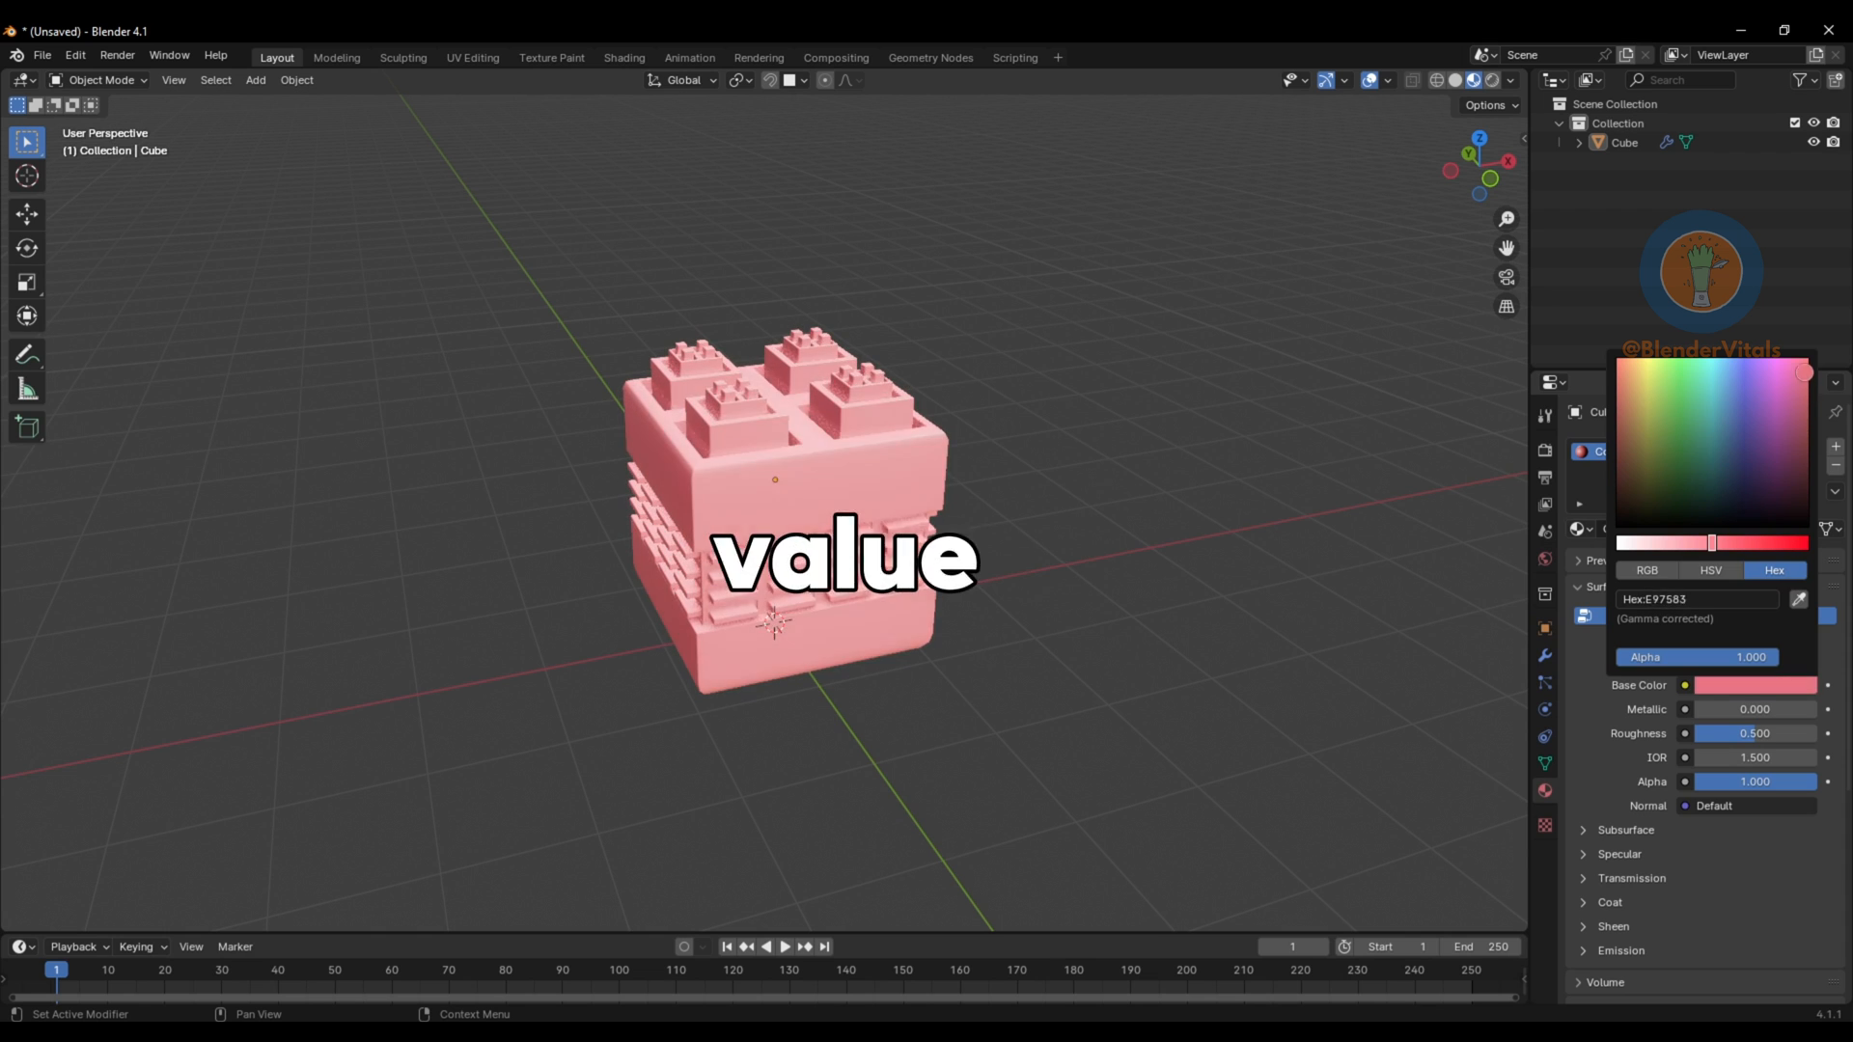
pyautogui.click(1774, 415)
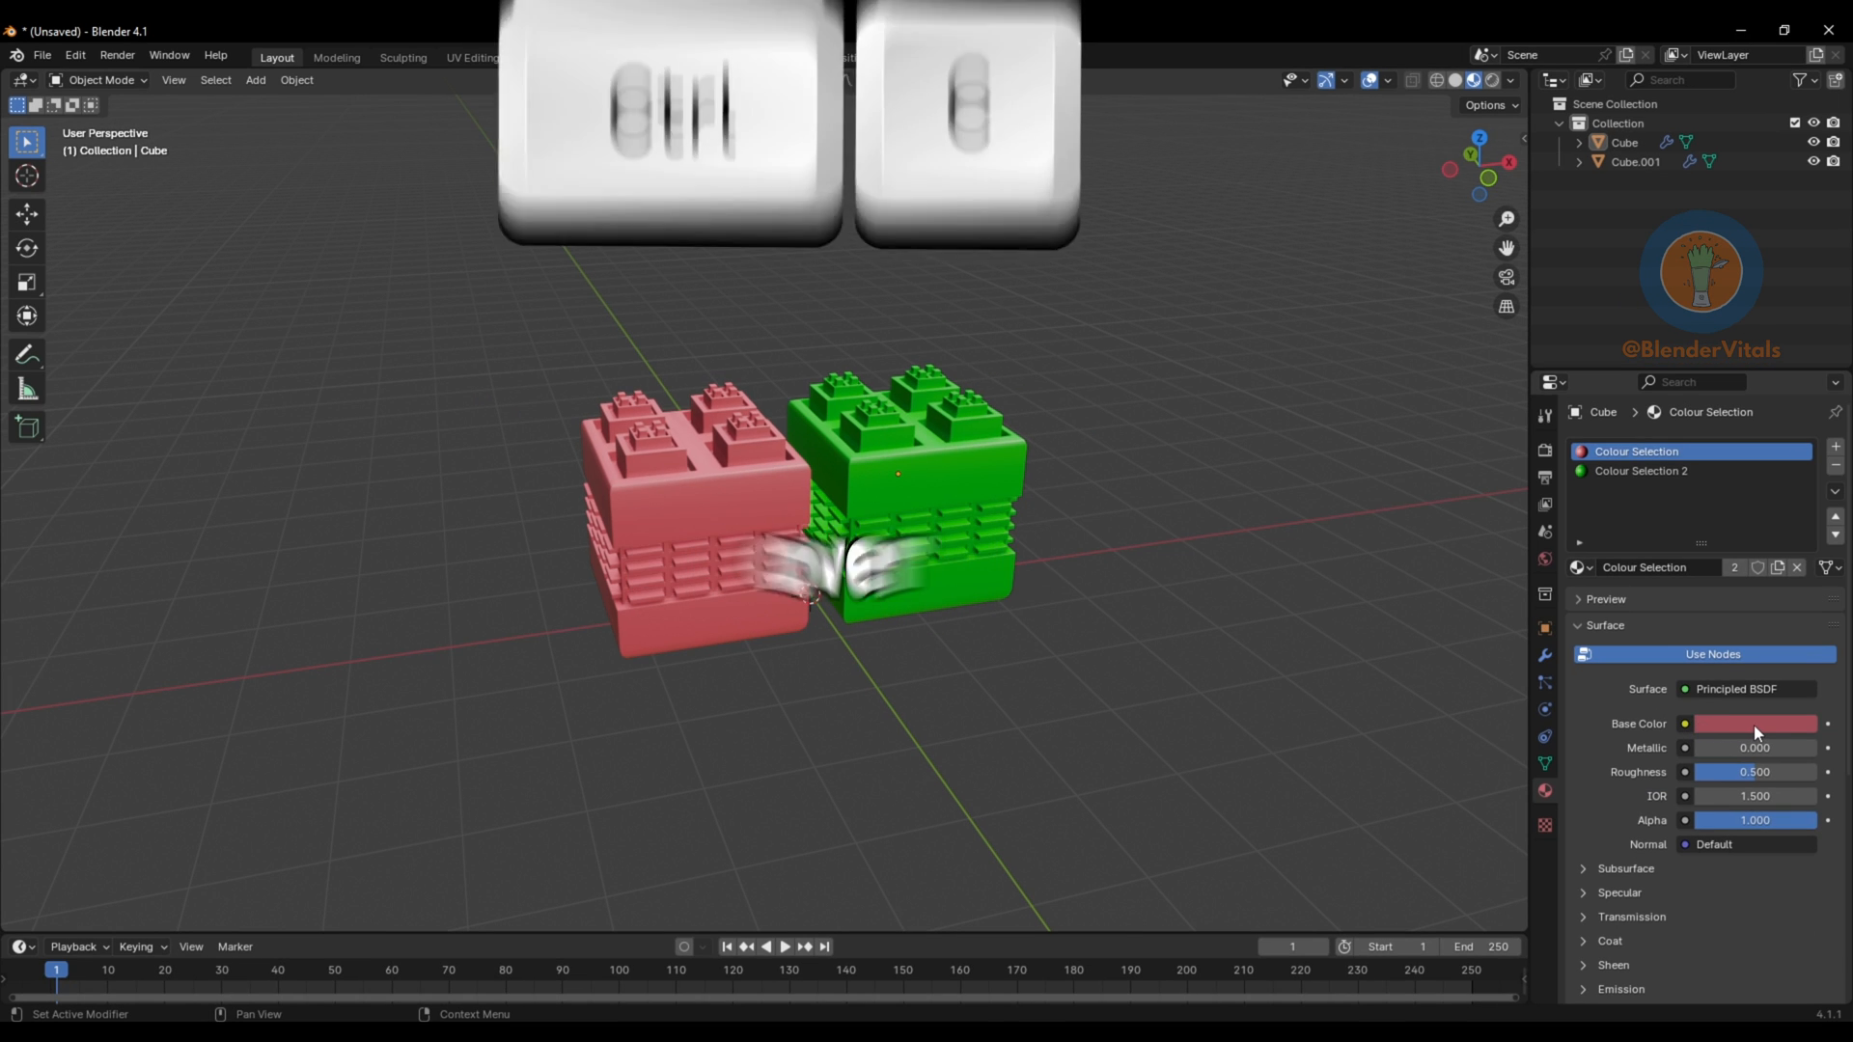
# - Paste the copied base colour into the Colour Selection 2 material
pyautogui.click(1640, 470)
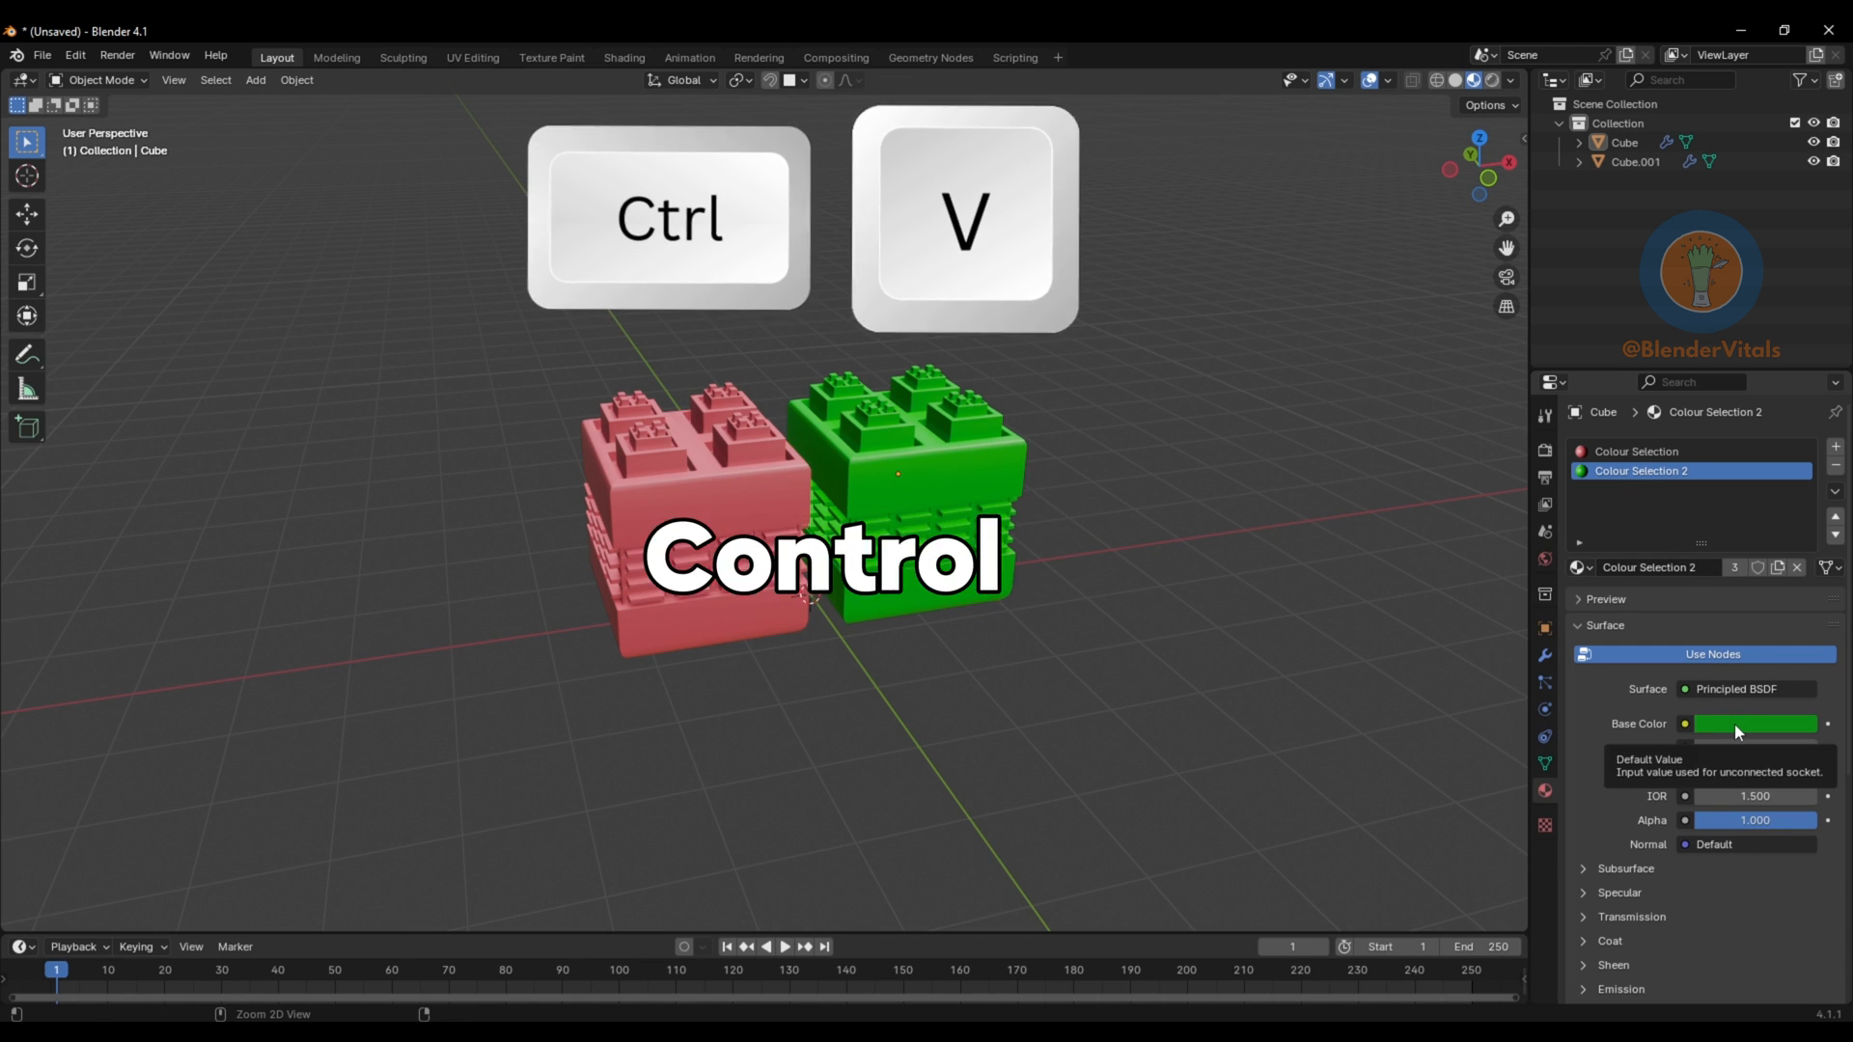
pyautogui.press('ctrl+v')
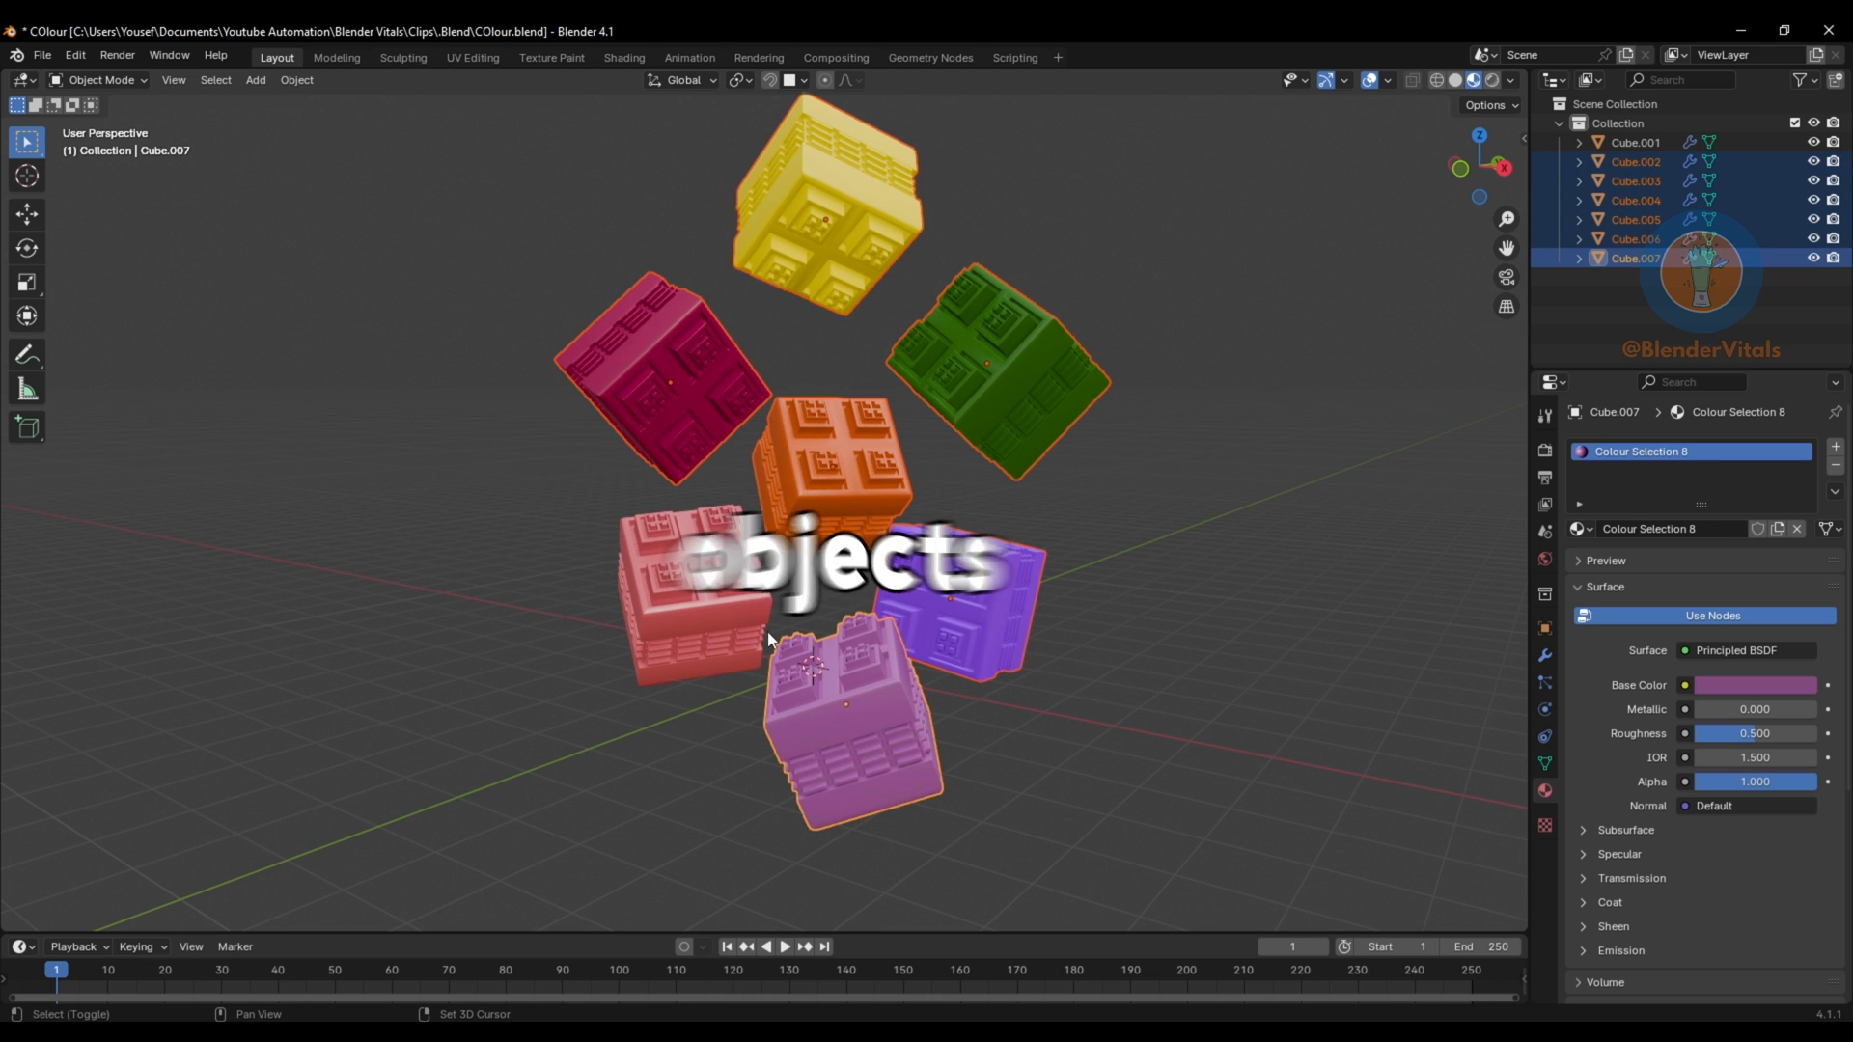
# - Link Cube.001's pink material to all selected cubes with Ctrl+L Link Materials
pyautogui.press('ctrl+l')
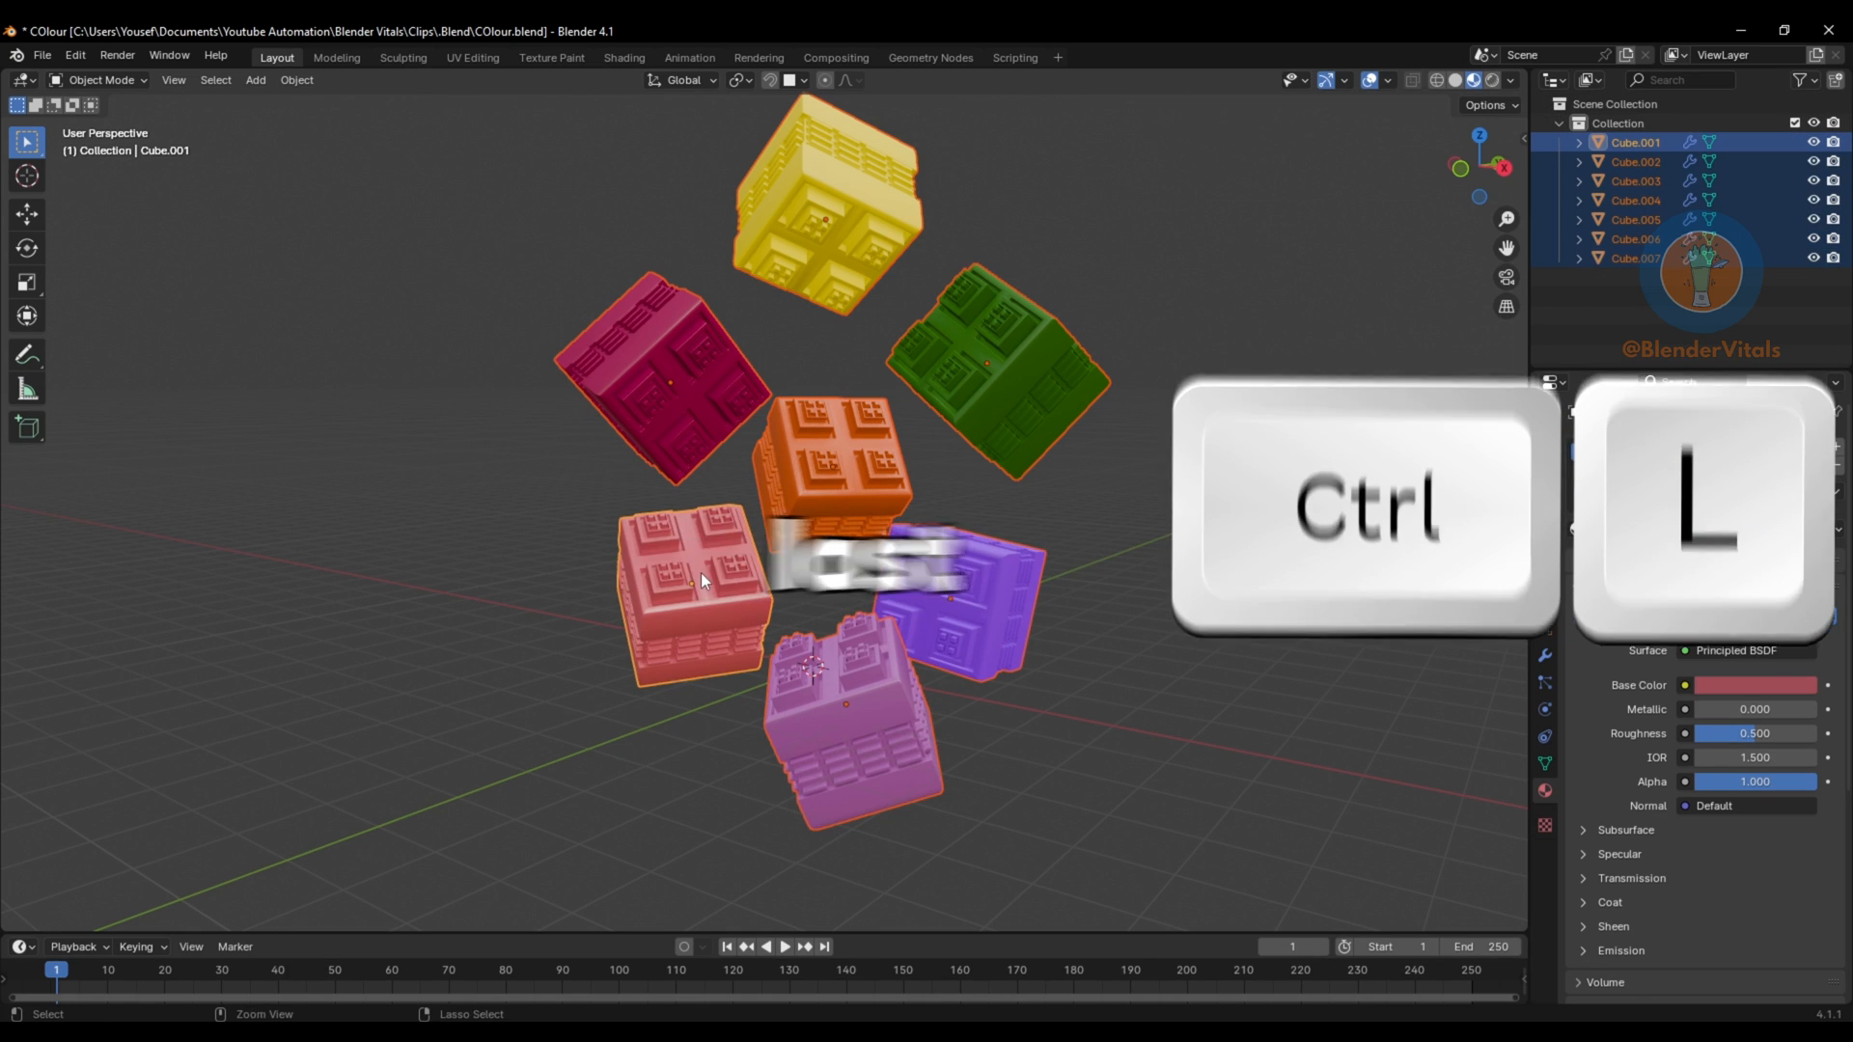
pyautogui.press('ctrl+l')
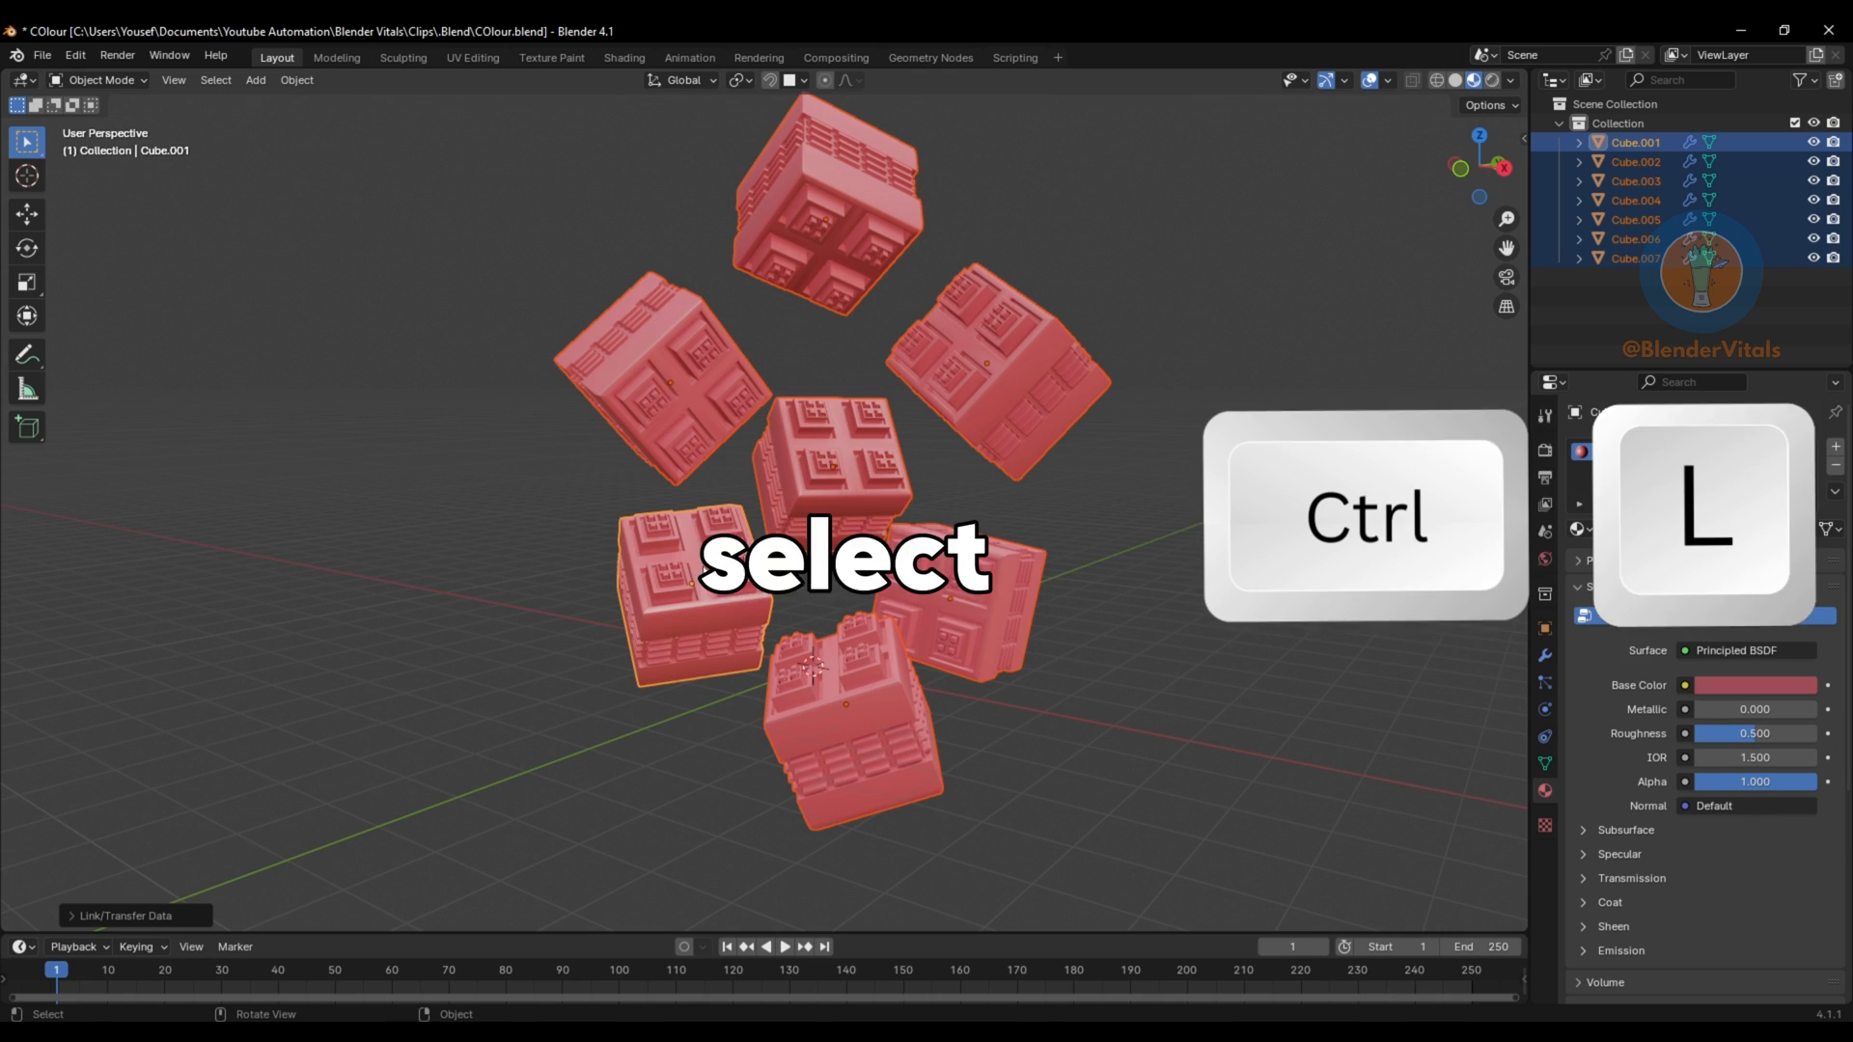
pyautogui.press('ctrl+l')
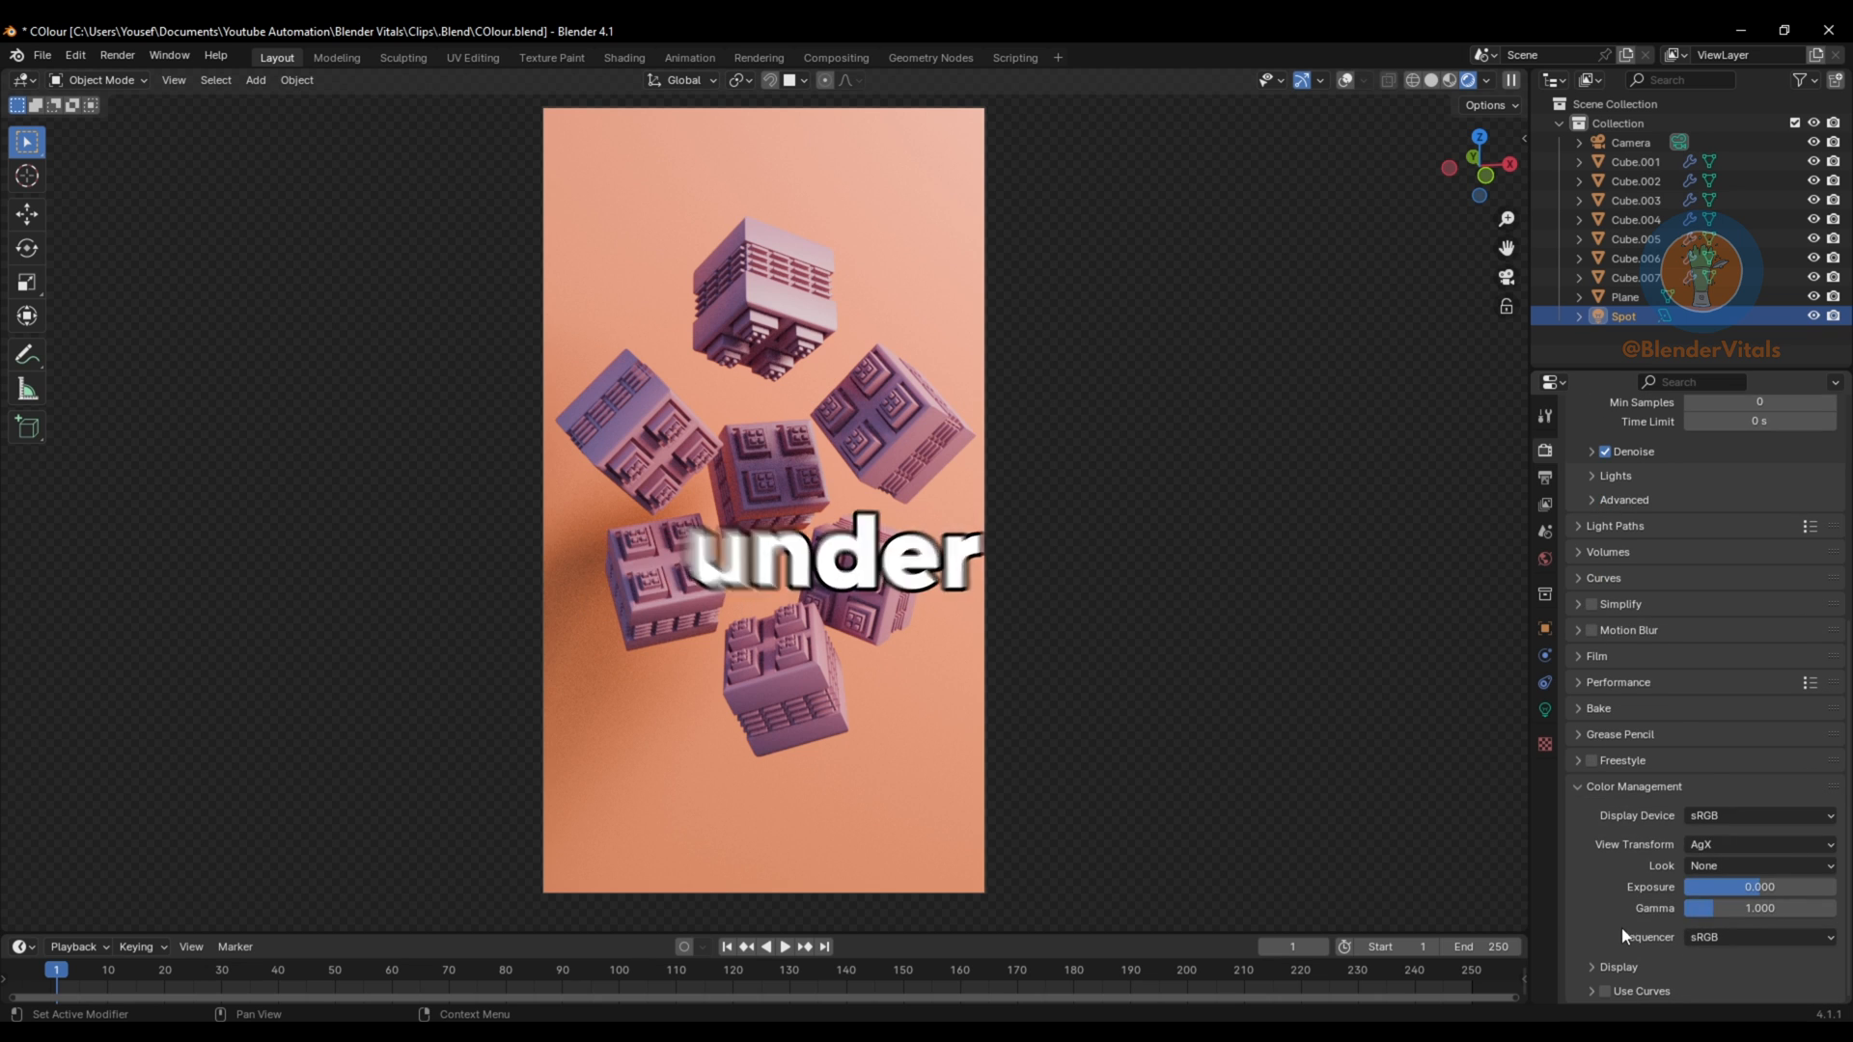
# - Compare Very Low Contrast and High Contrast Looks, ending on Very Low Contrast
pyautogui.click(1760, 865)
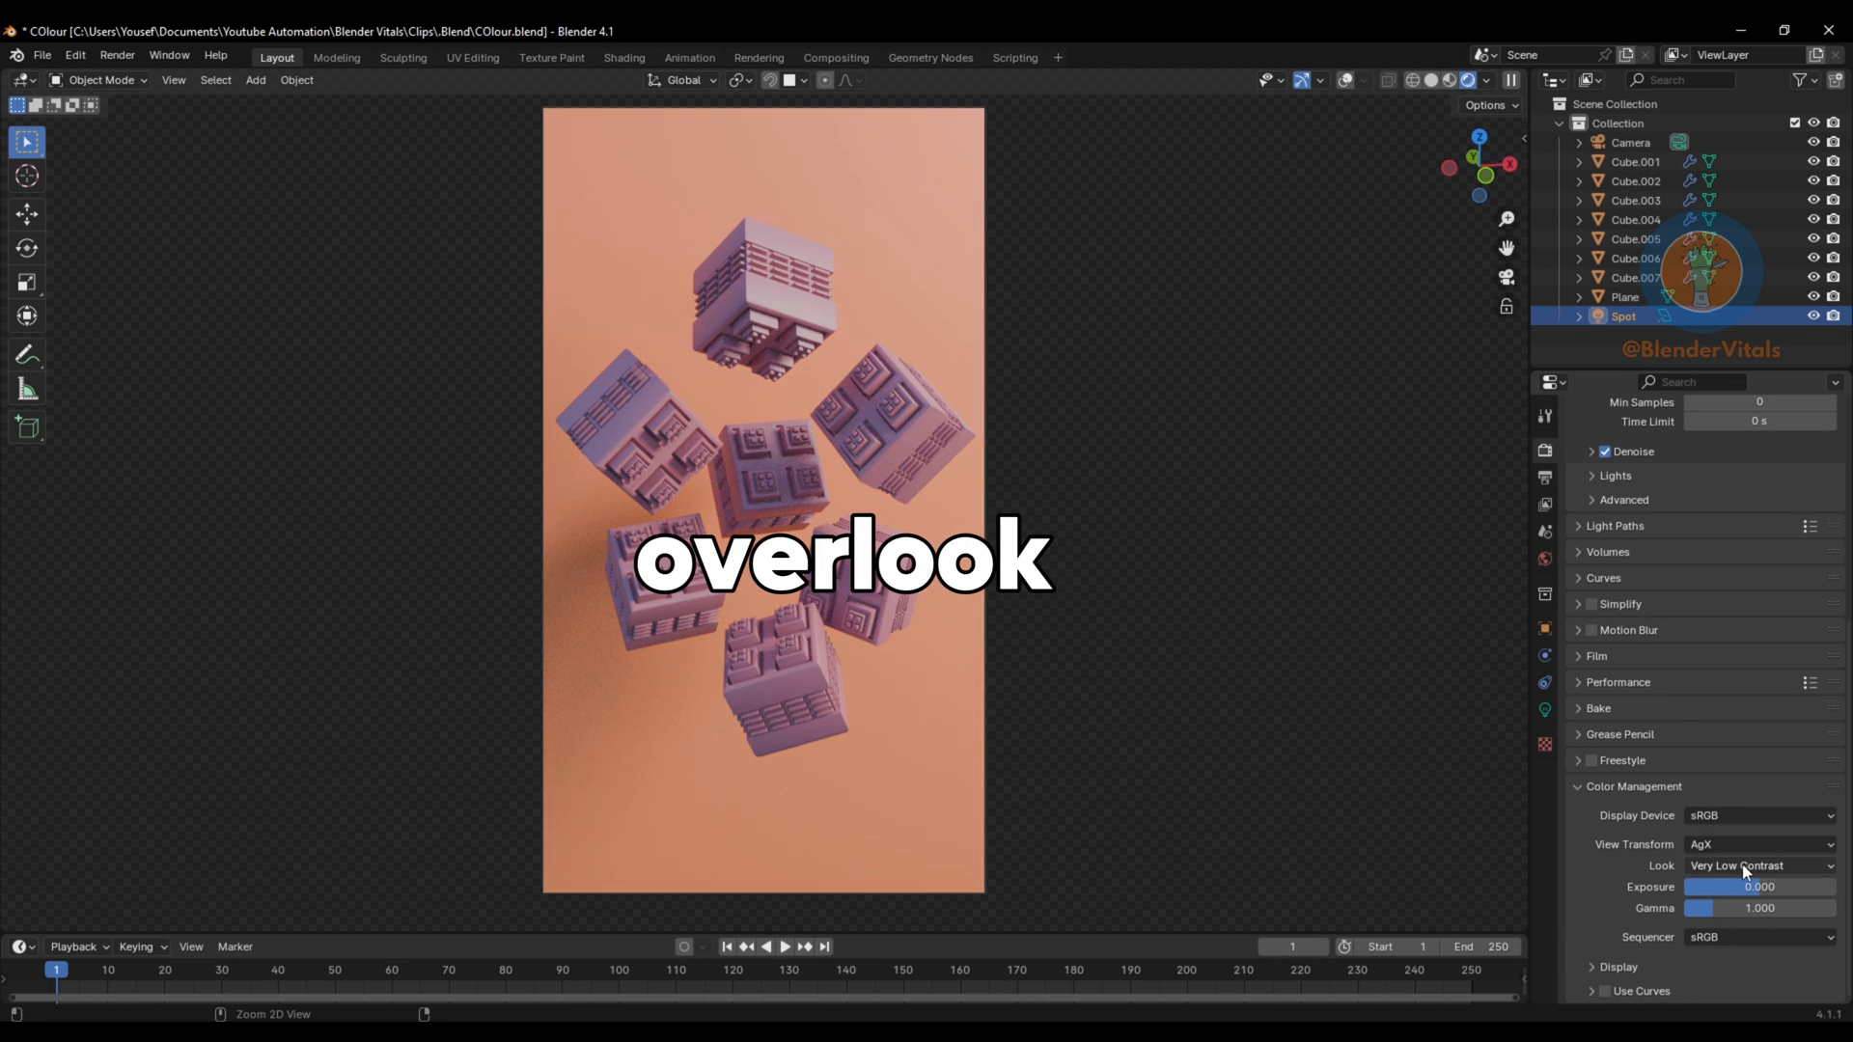
pyautogui.click(1759, 865)
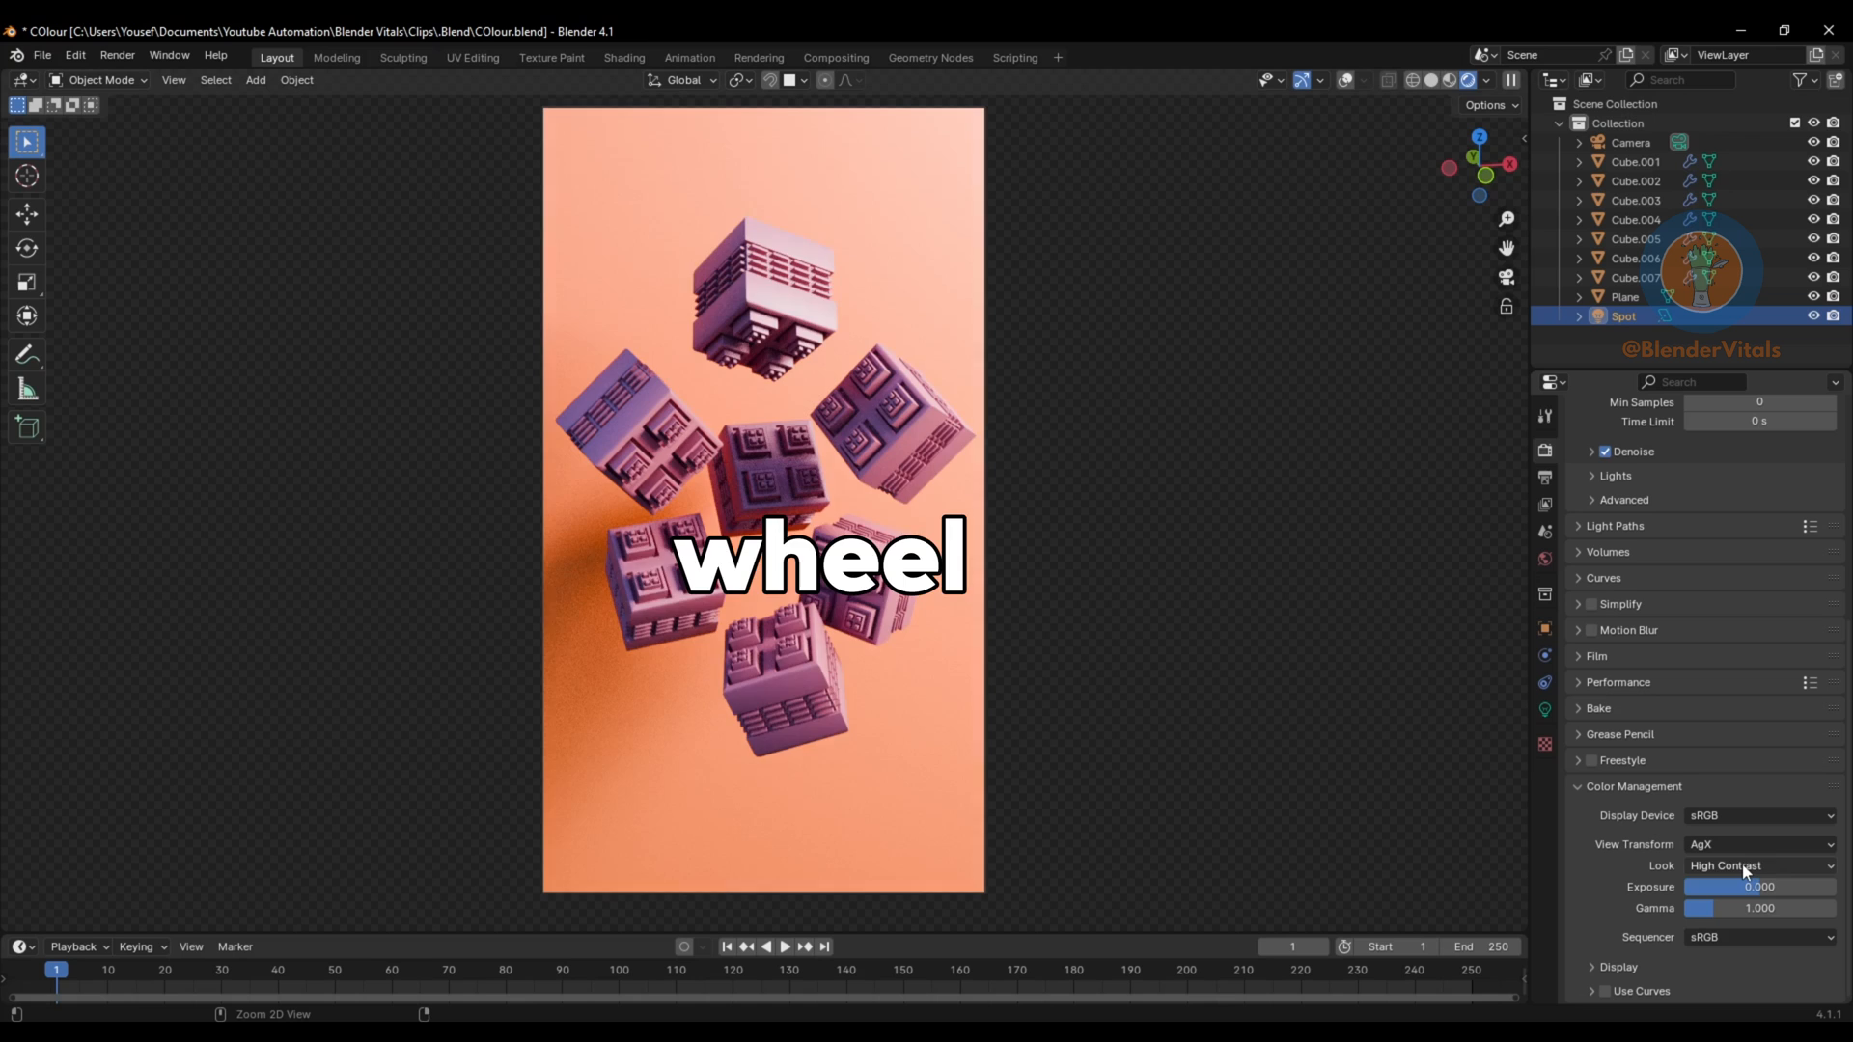
pyautogui.click(1758, 865)
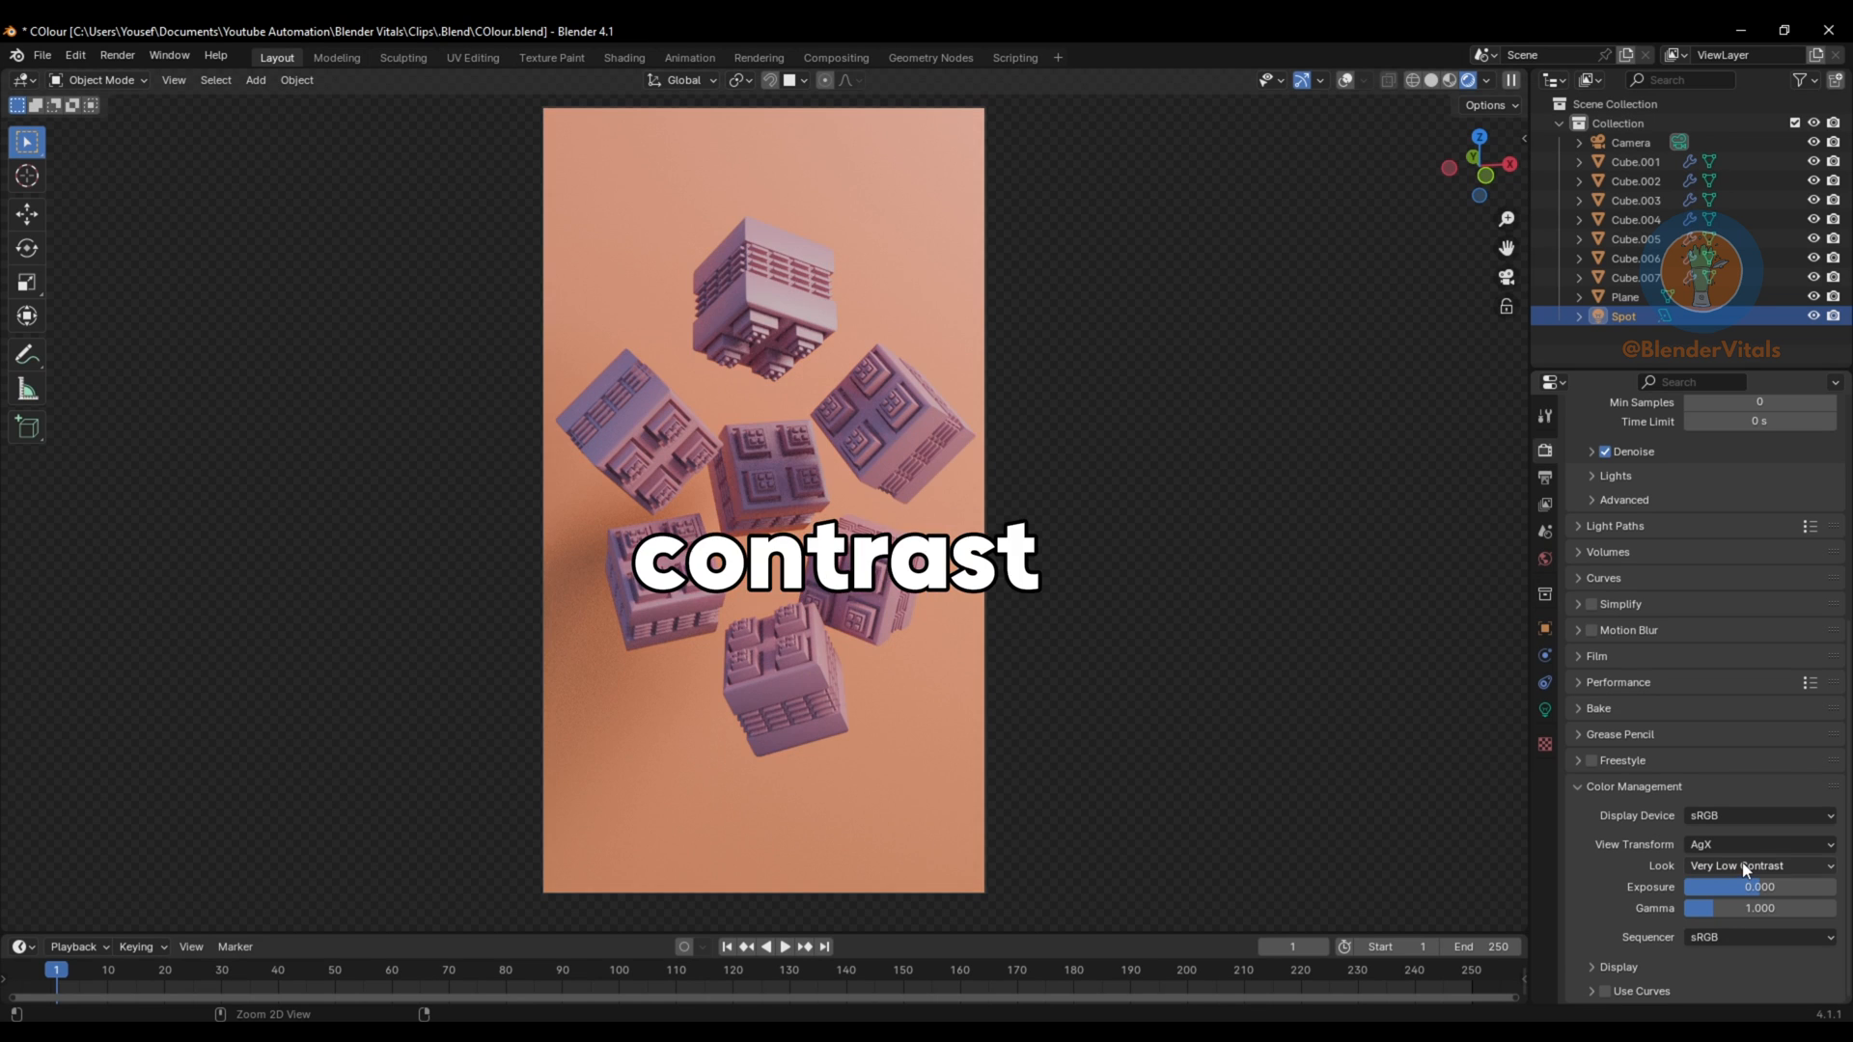